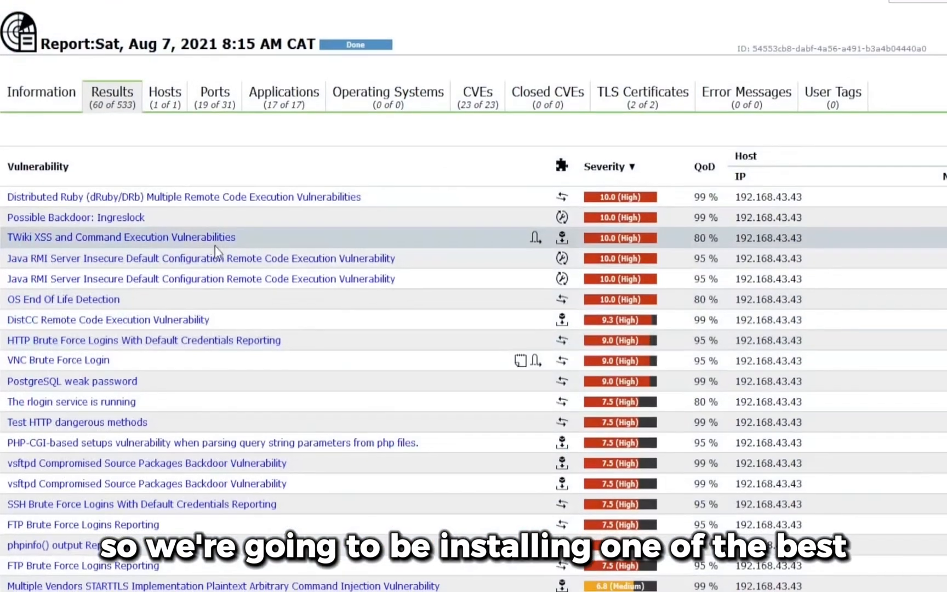
Install OpenVAS with 'sudo apt install openvas -y', then clear the terminal.
scroll("down", 3)
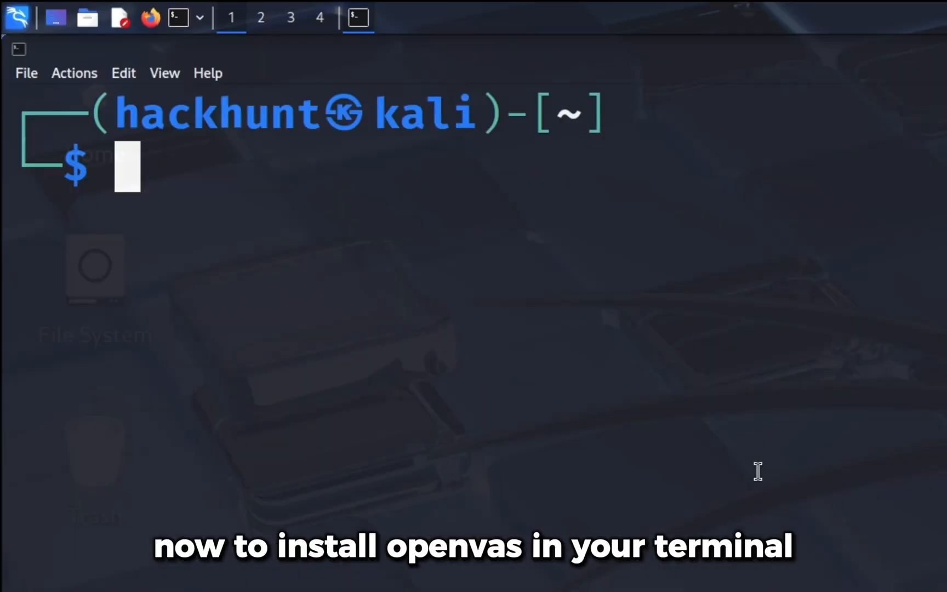
type("sudo")
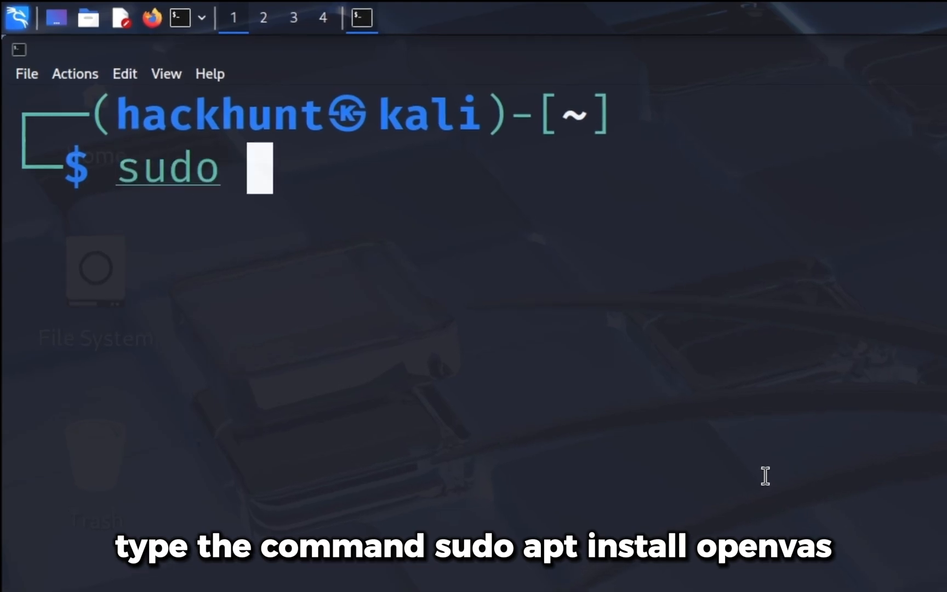
type("apt install")
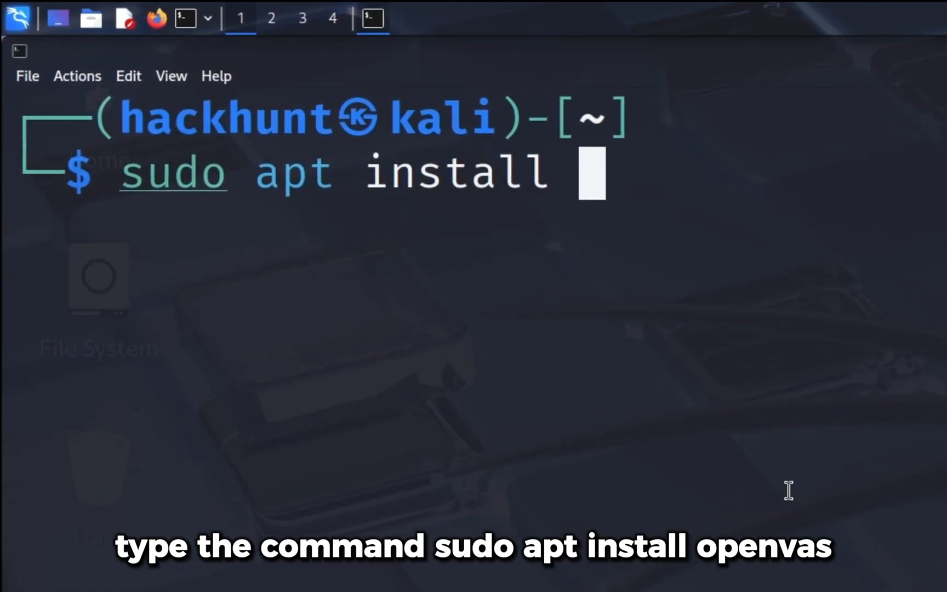
type("openvas -y")
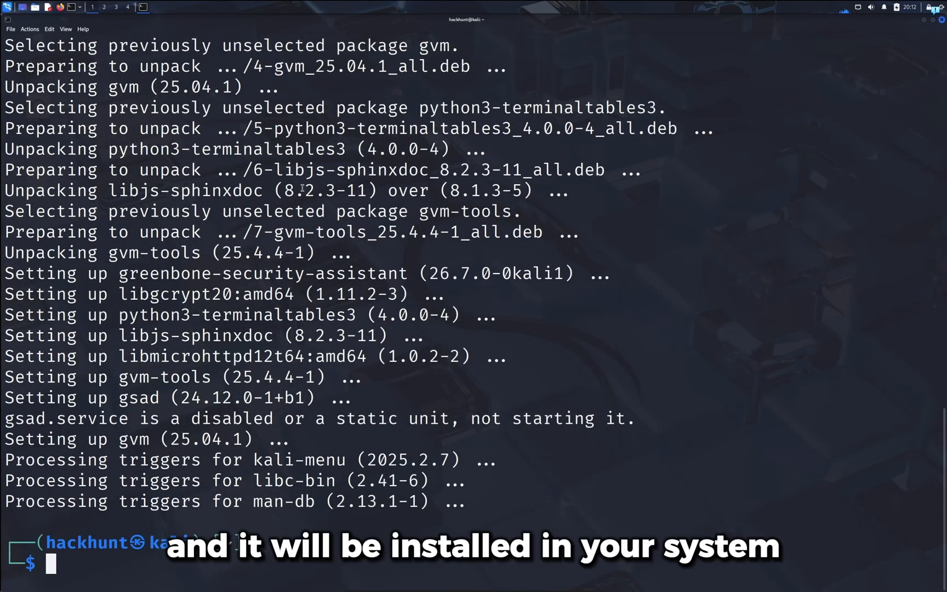
type("clear")
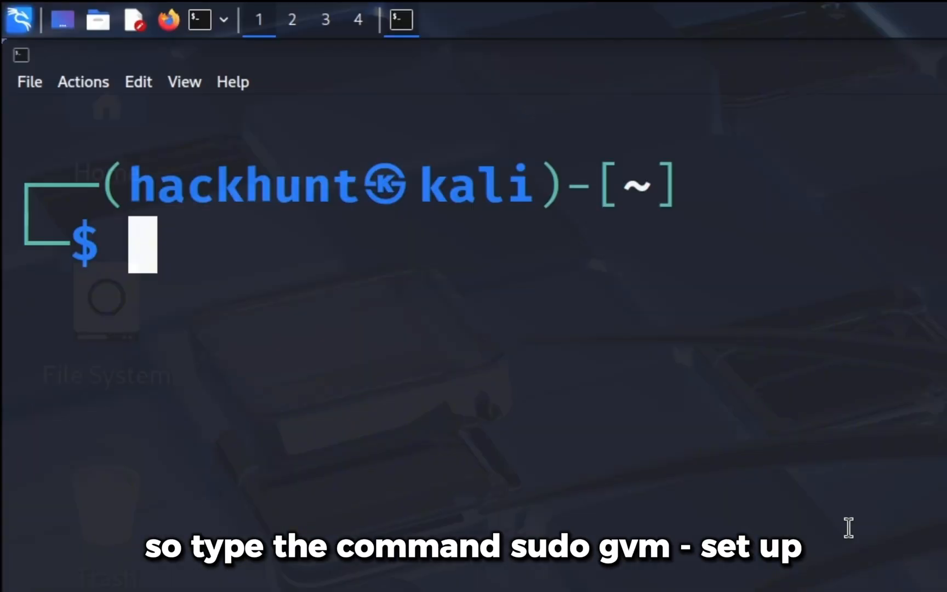
Run 'sudo gvm-setup' until it prints the generated admin password.
type("sudo gm")
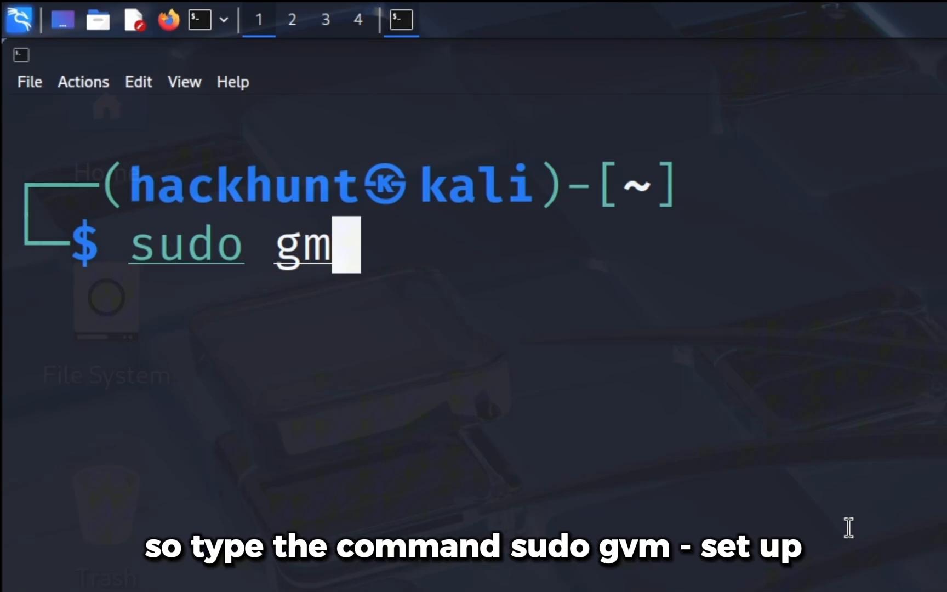
type("vm-setup")
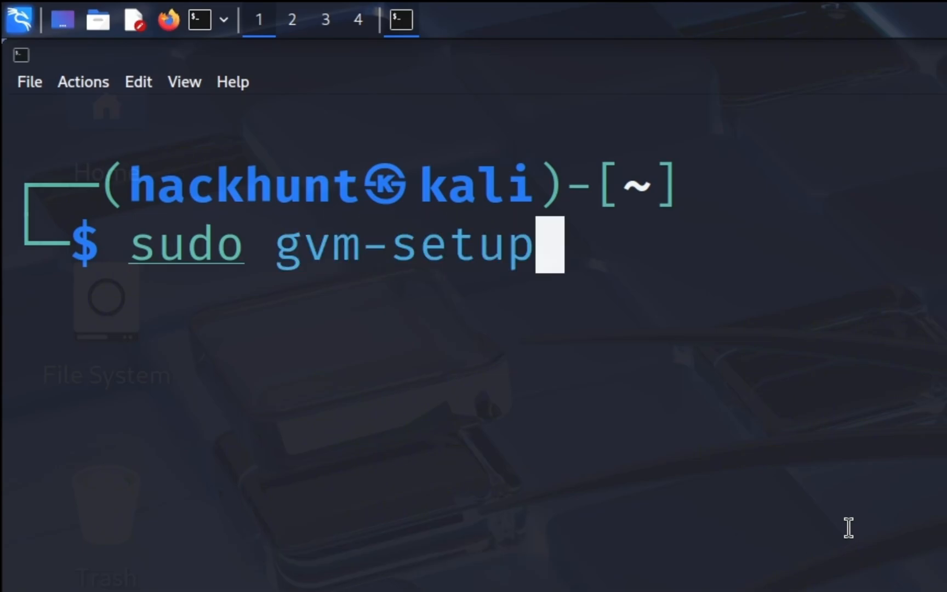
key("Return")
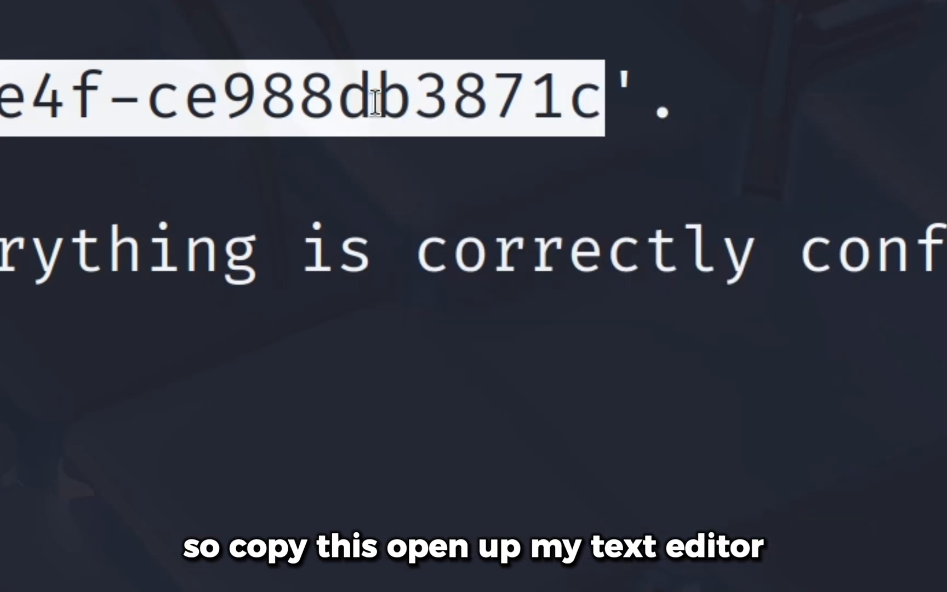
left_click(23, 23)
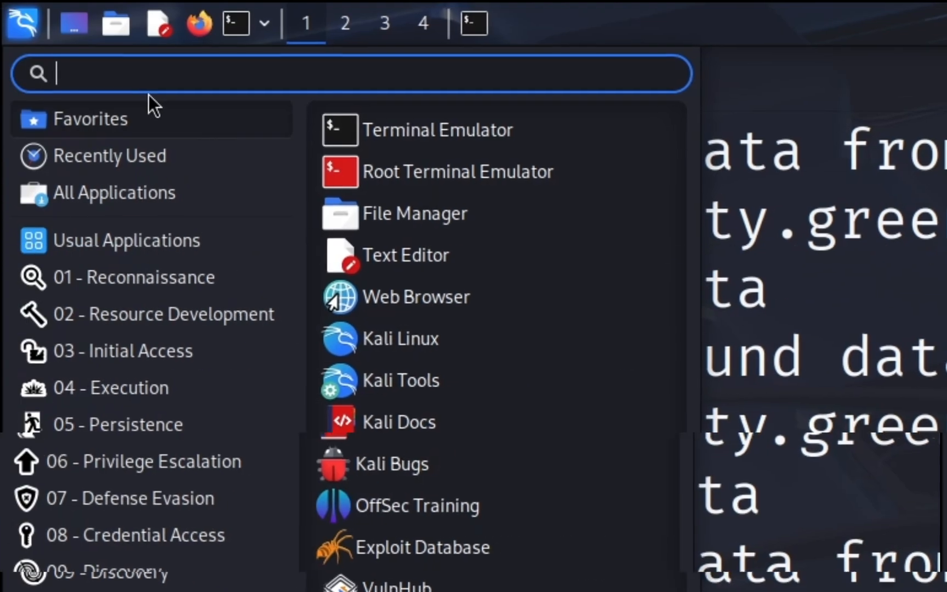
left_click(405, 254)
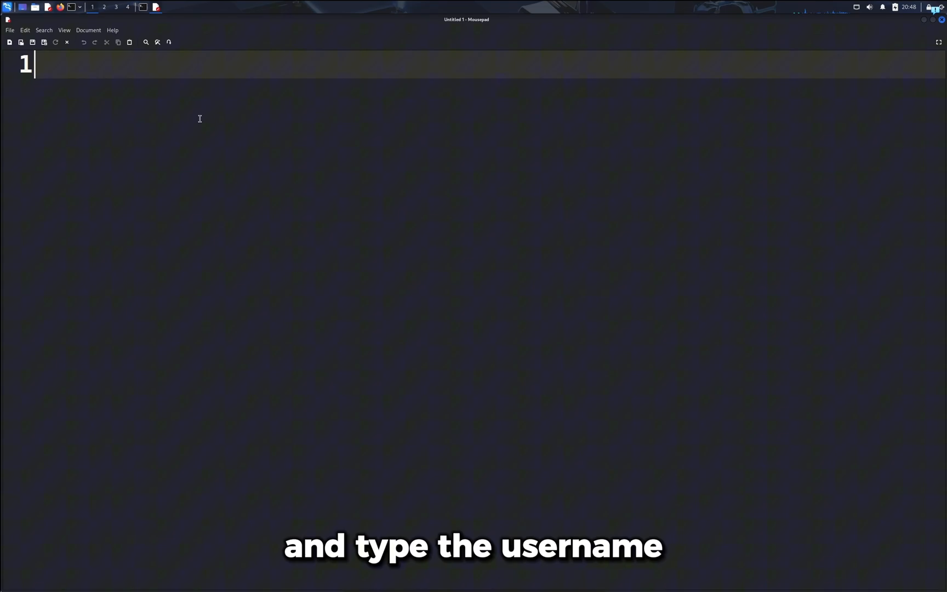
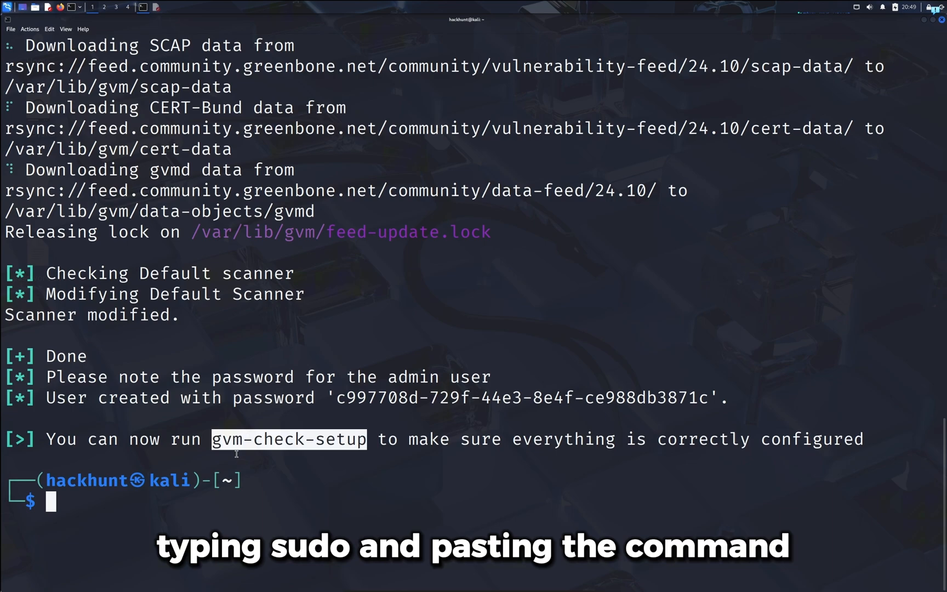
Copy the gvm-check-setup command name and run 'sudo gvm-check-setup'.
right_click(254, 489)
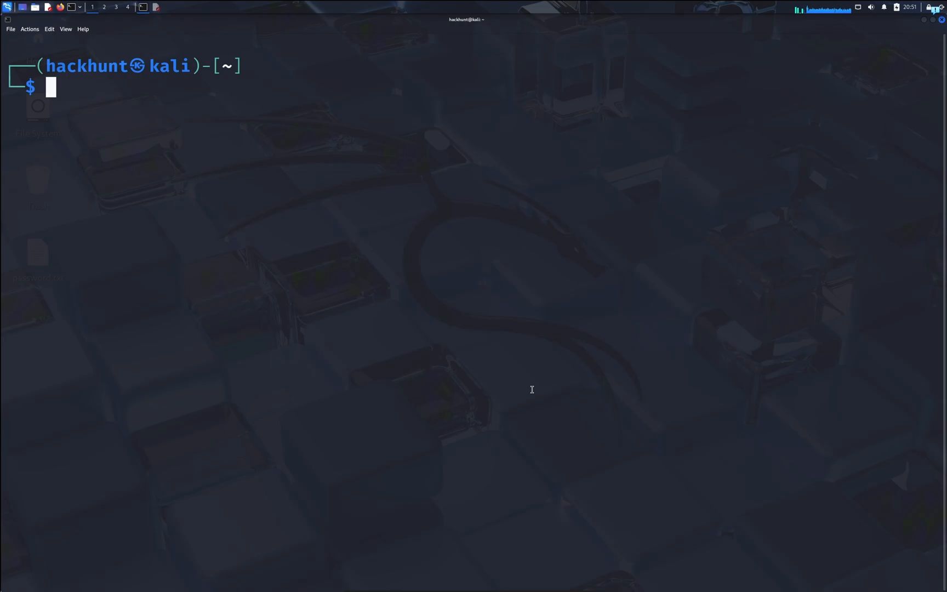
type("sudo gvm-check-setup")
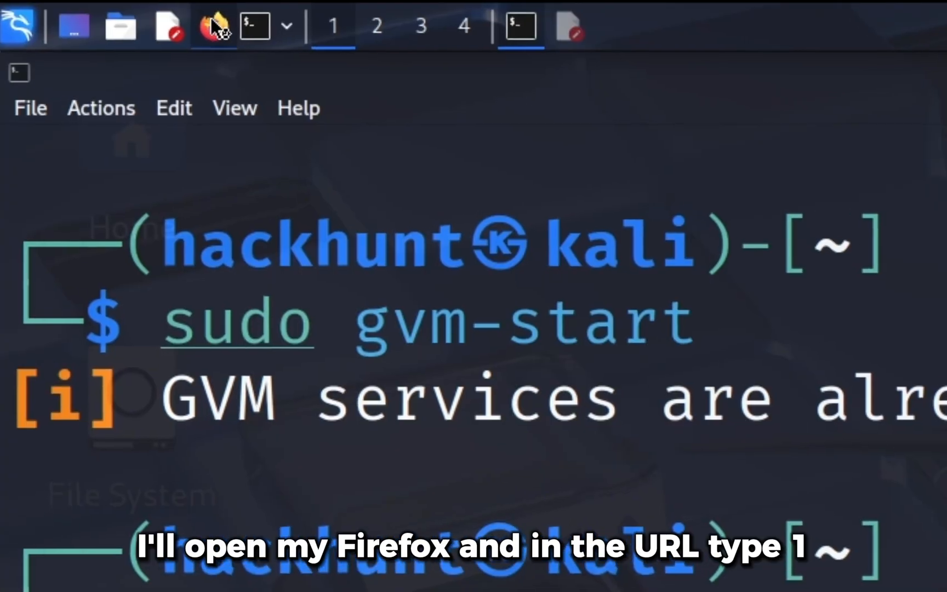
left_click(212, 25)
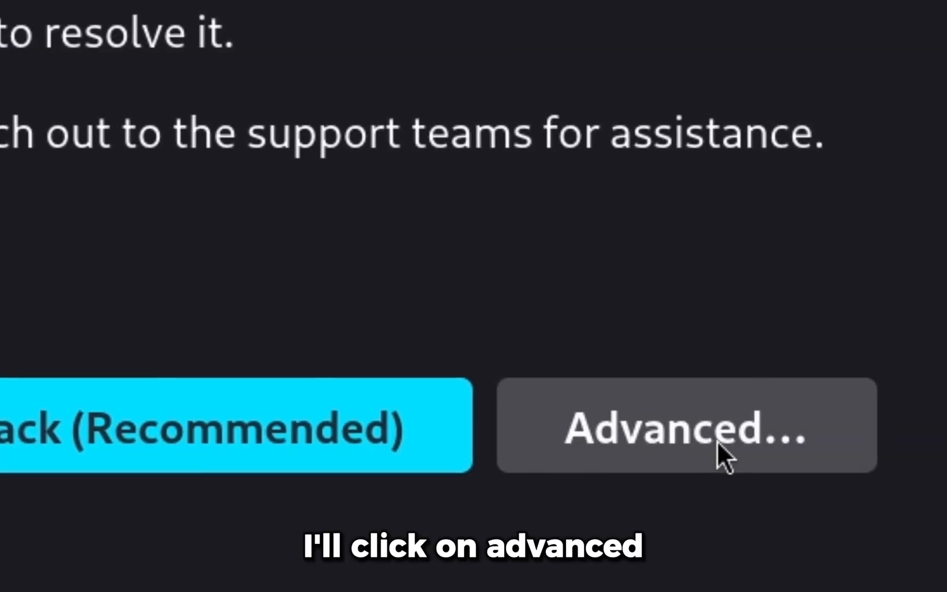
left_click(680, 322)
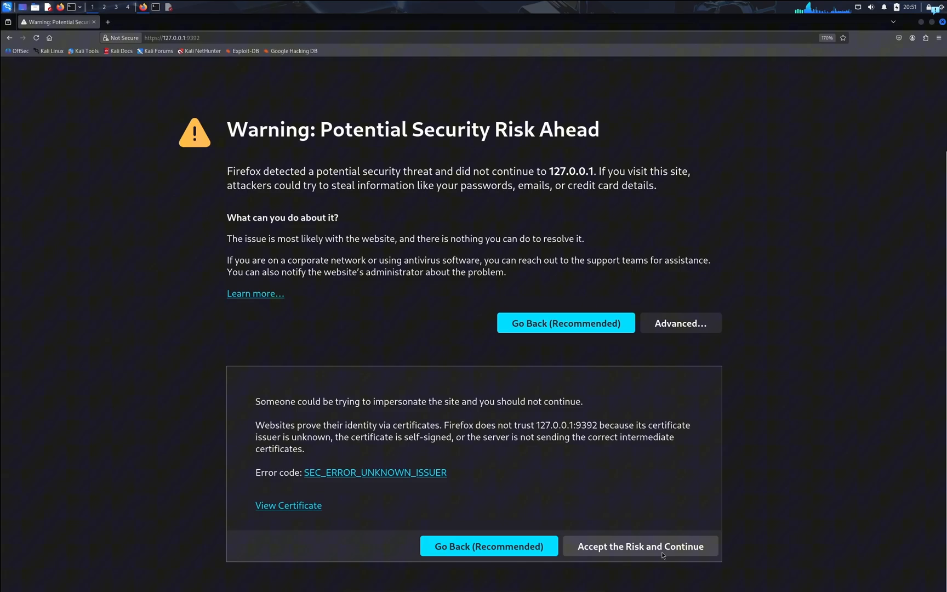
left_click(639, 546)
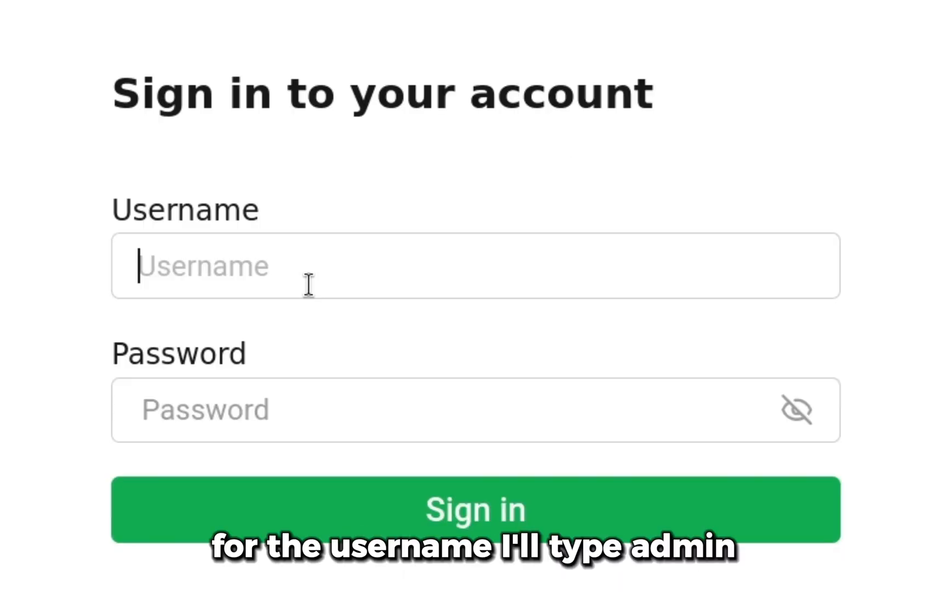
Sign in to OpenVAS as admin with the generated password.
type("admin")
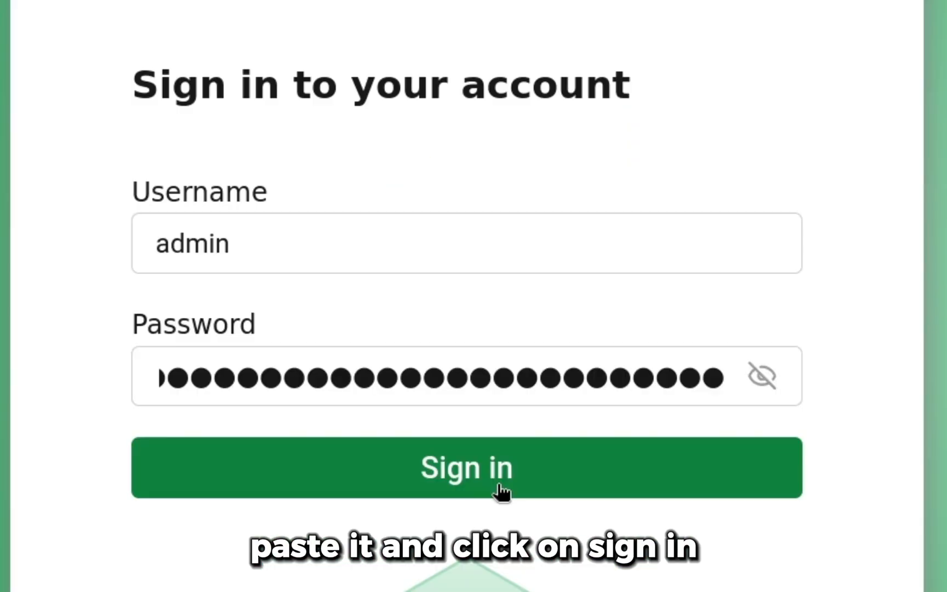
left_click(466, 467)
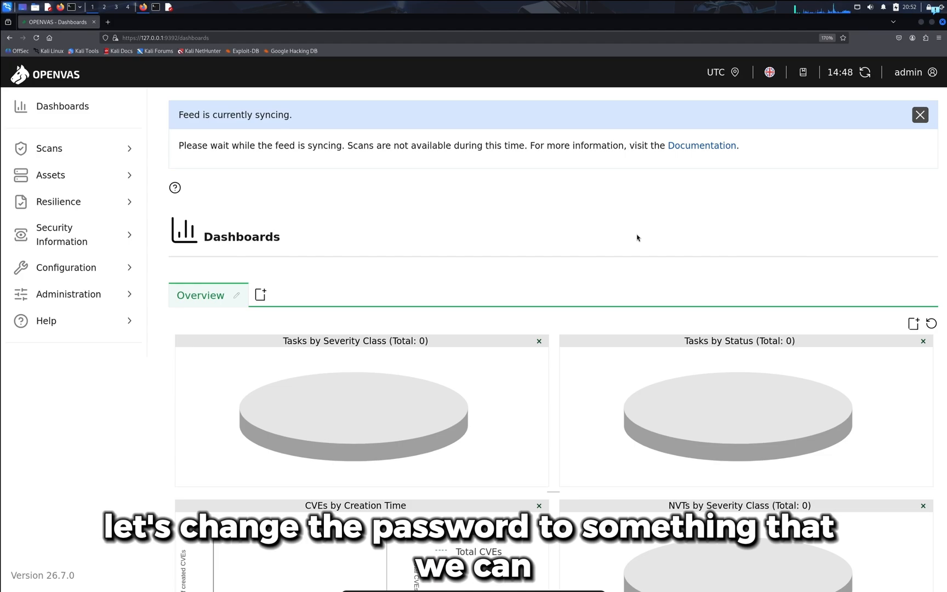
left_click(906, 72)
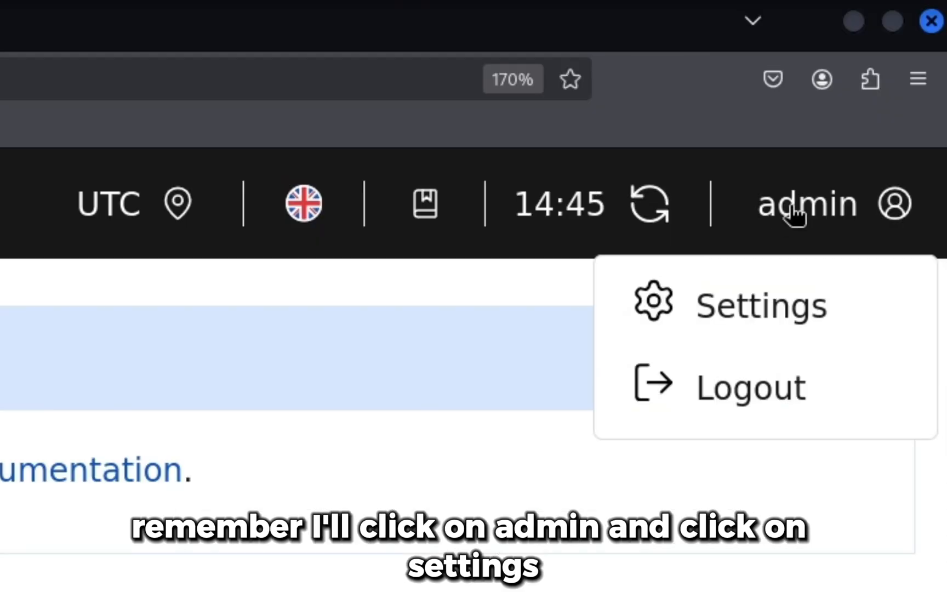
left_click(759, 304)
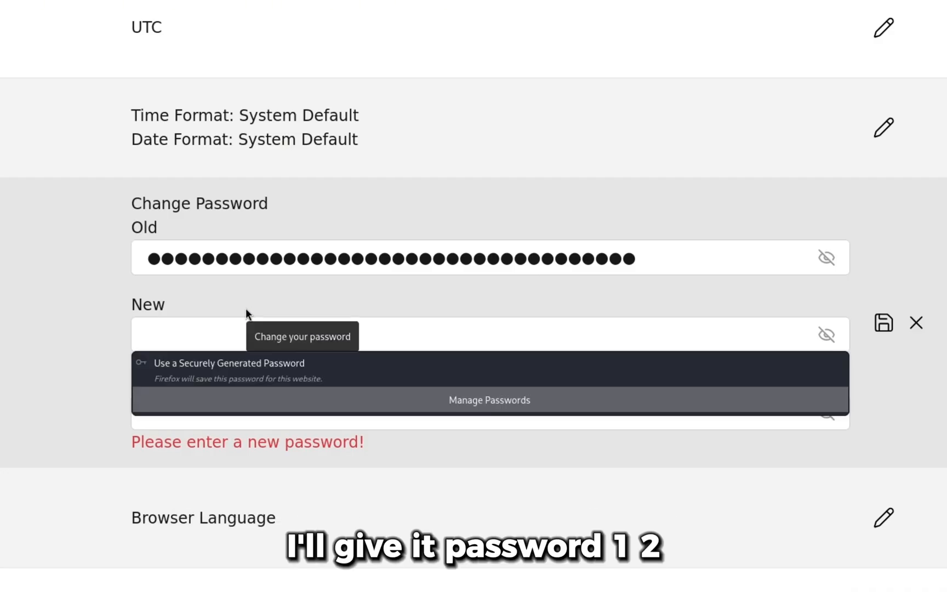
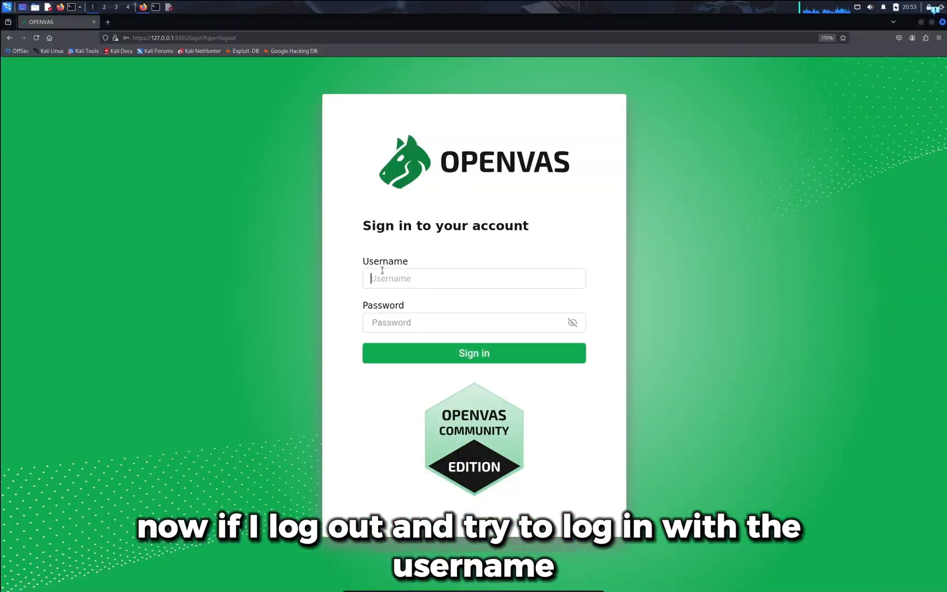
Sign in to OpenVAS as admin with the new password.
type("admin")
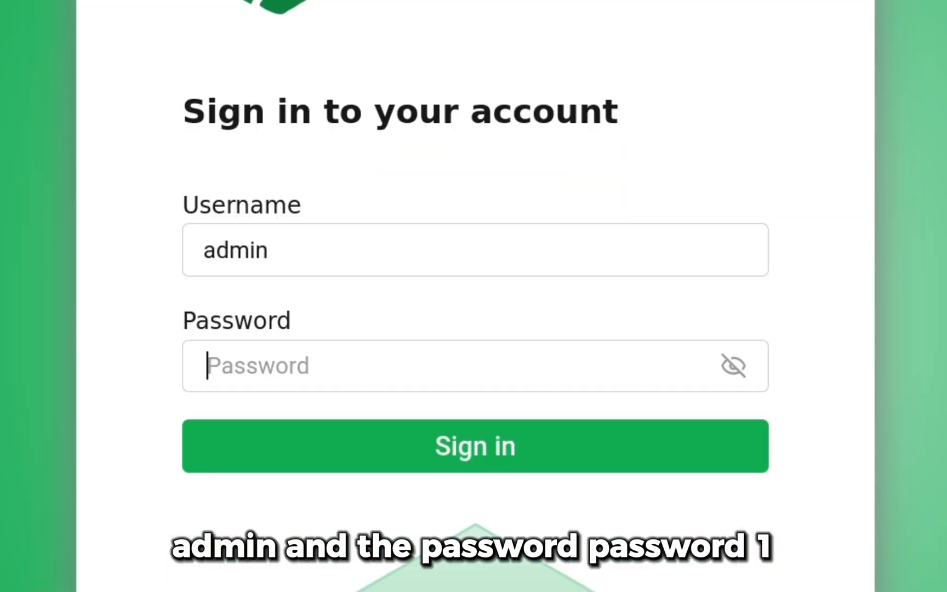
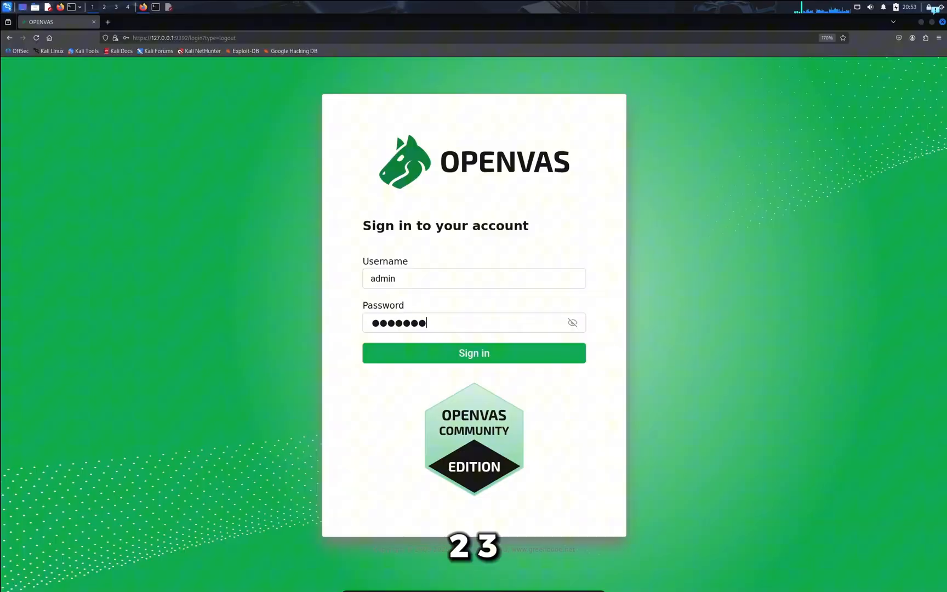
left_click(473, 353)
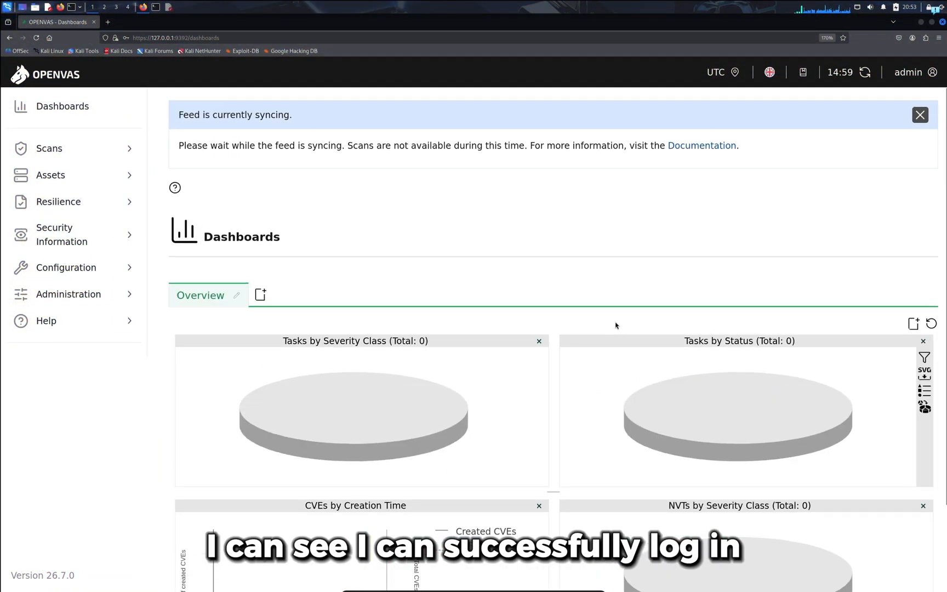